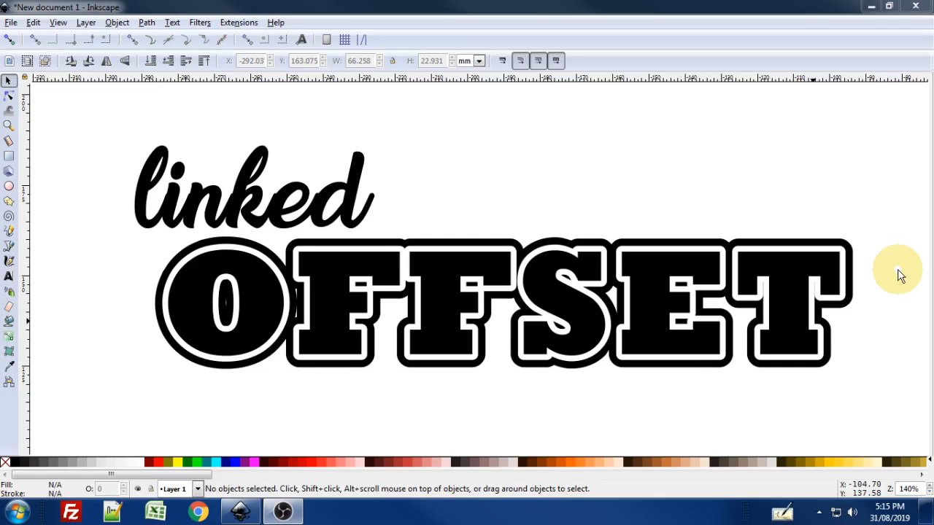
{"action": "mouse_move", "coordinate": [407, 217]}
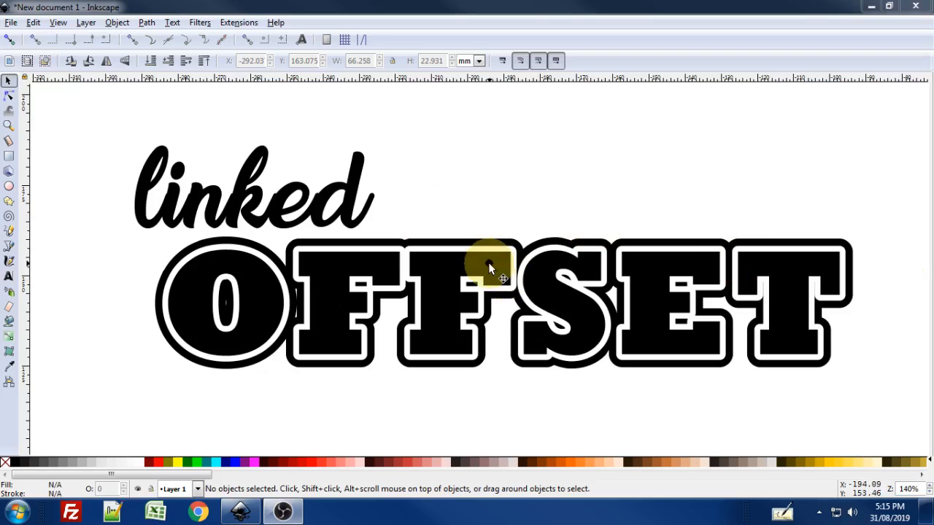
{"action": "mouse_move", "coordinate": [572, 288]}
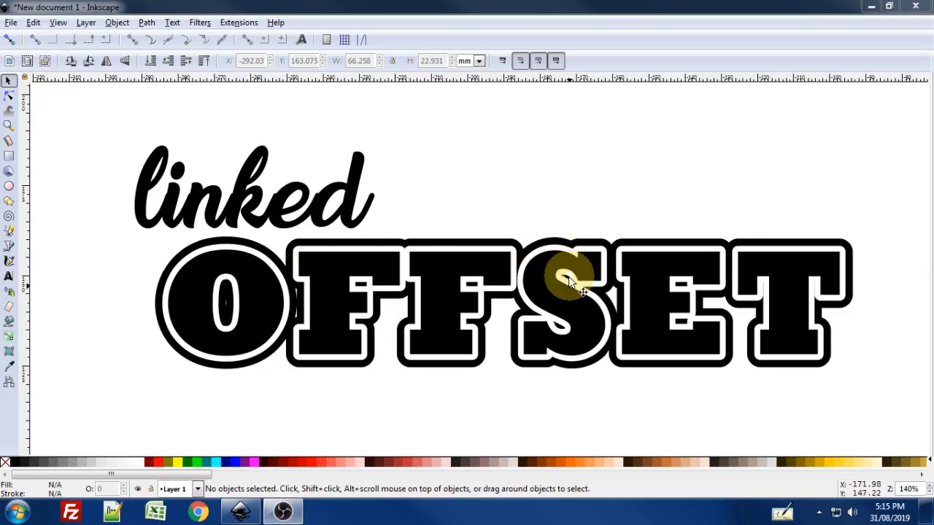
Type the word OFFSET and set all its letters in Rockwell Extra Bold
{"action": "middle_click", "coordinate": [838, 284]}
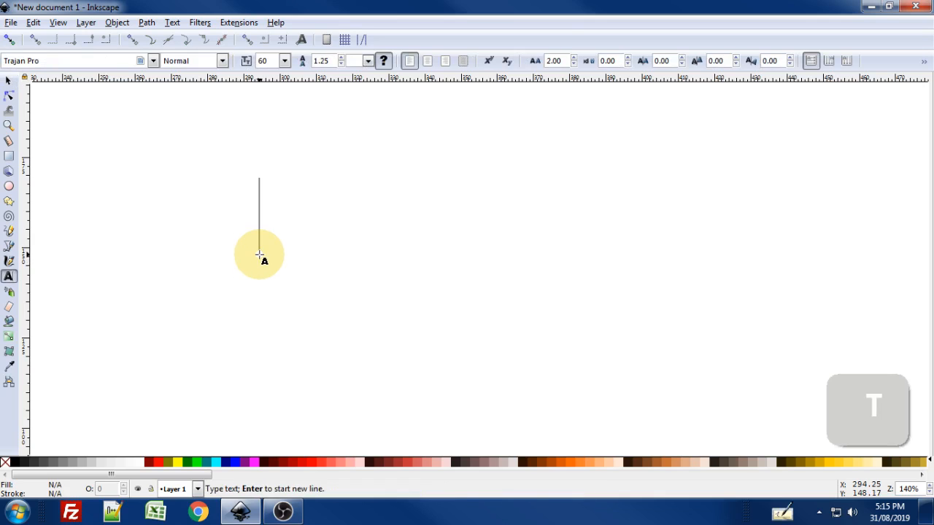
{"action": "type", "text": "OFFSET"}
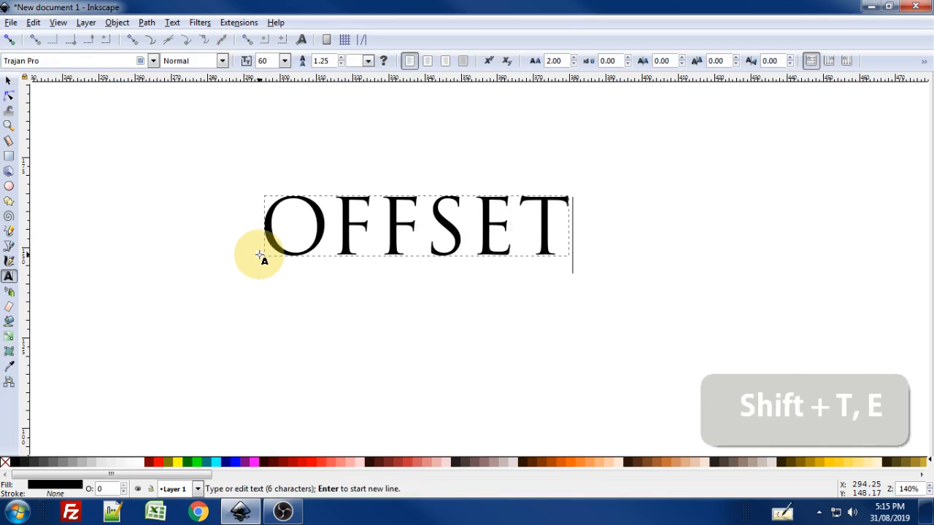
{"action": "key", "text": "ctrl+a"}
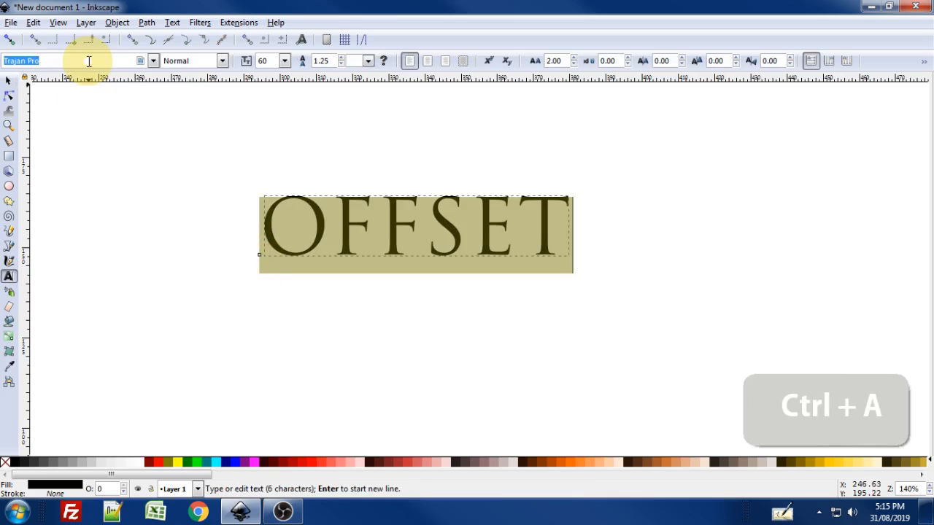
{"action": "type", "text": "rockw"}
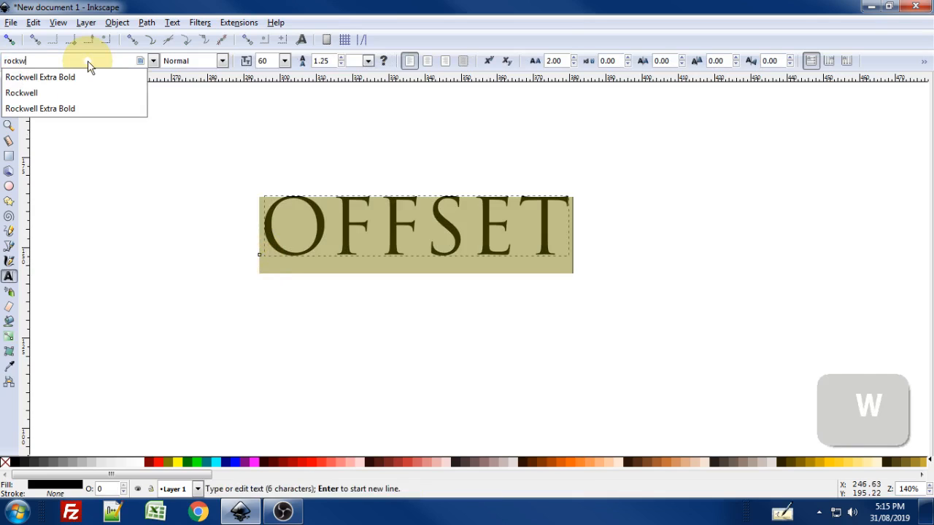
{"action": "left_click", "coordinate": [40, 77]}
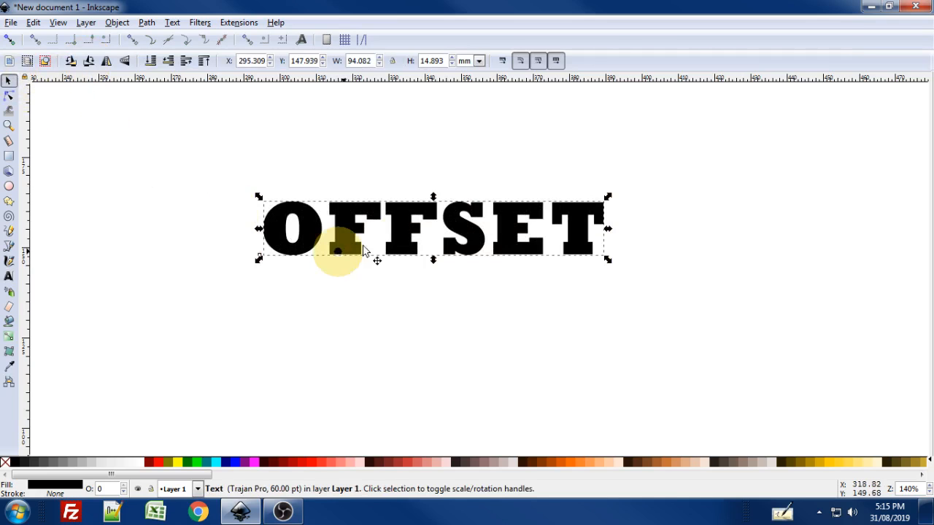
Enlarge the OFFSET text and create a linked offset of it from the Path menu
{"action": "left_click_drag", "start_coordinate": [365, 250], "coordinate": [396, 267]}
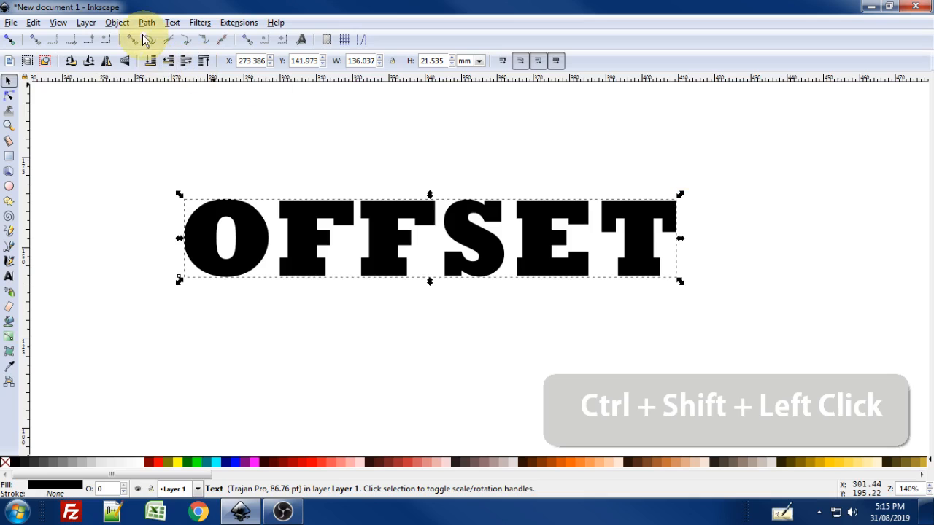
{"action": "left_click", "coordinate": [146, 22]}
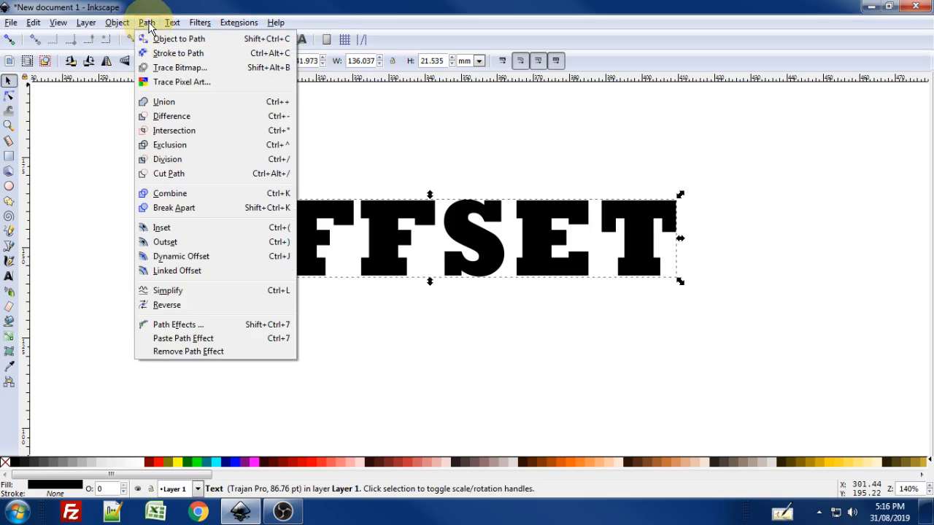
{"action": "mouse_move", "coordinate": [177, 270]}
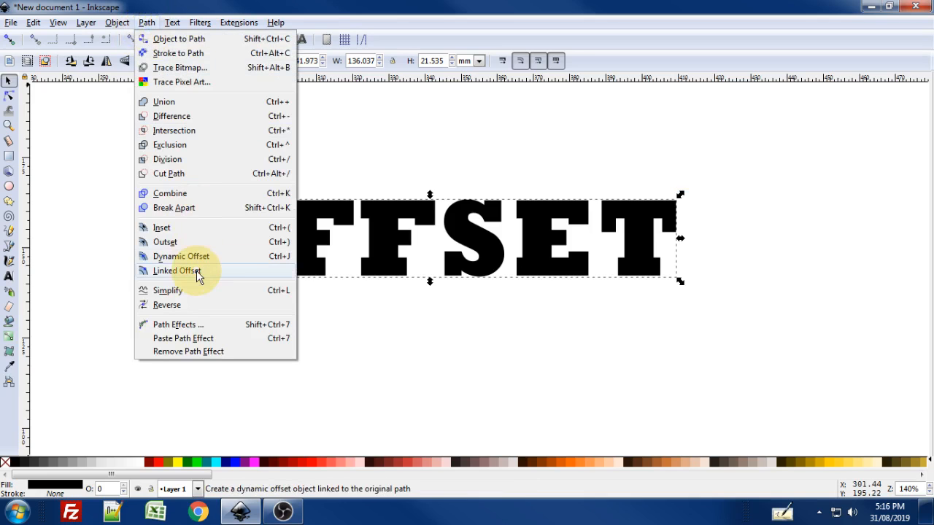
{"action": "left_click", "coordinate": [177, 270]}
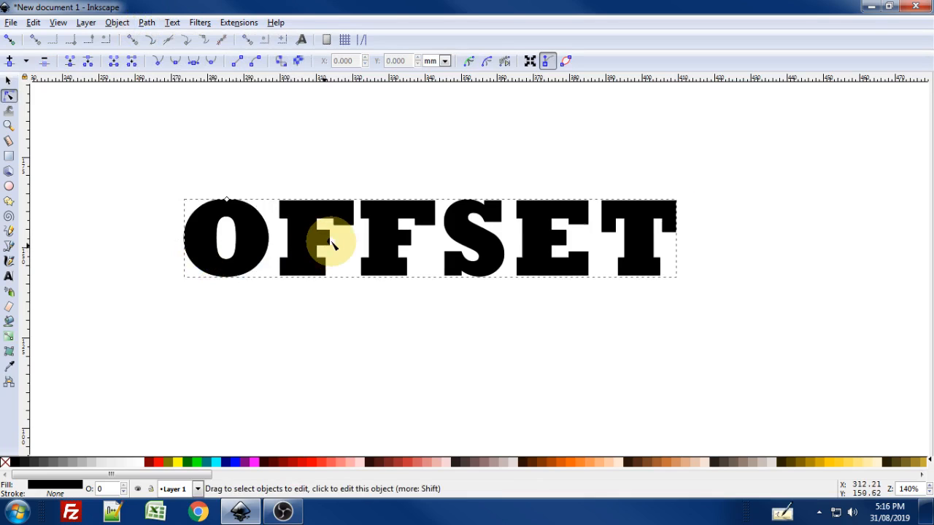
{"action": "scroll", "scroll_direction": "up", "scroll_amount": 3}
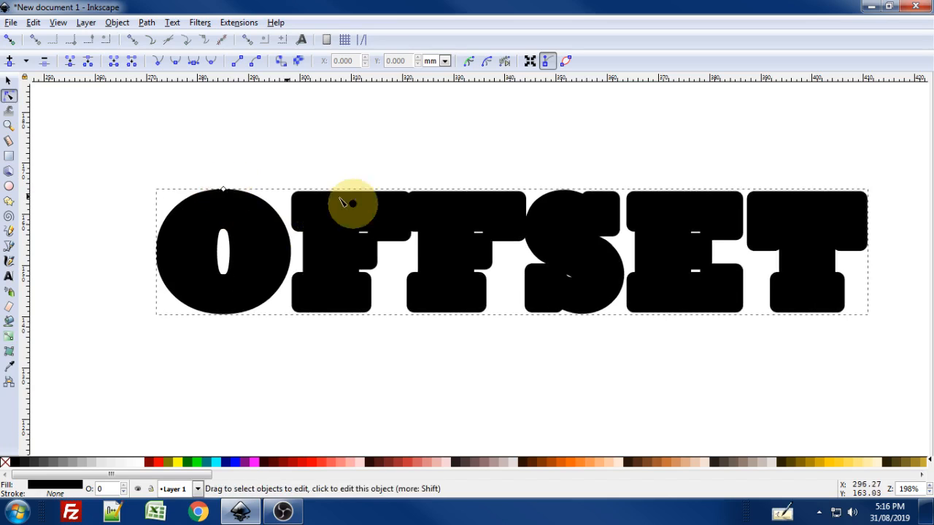
{"action": "mouse_move", "coordinate": [266, 336]}
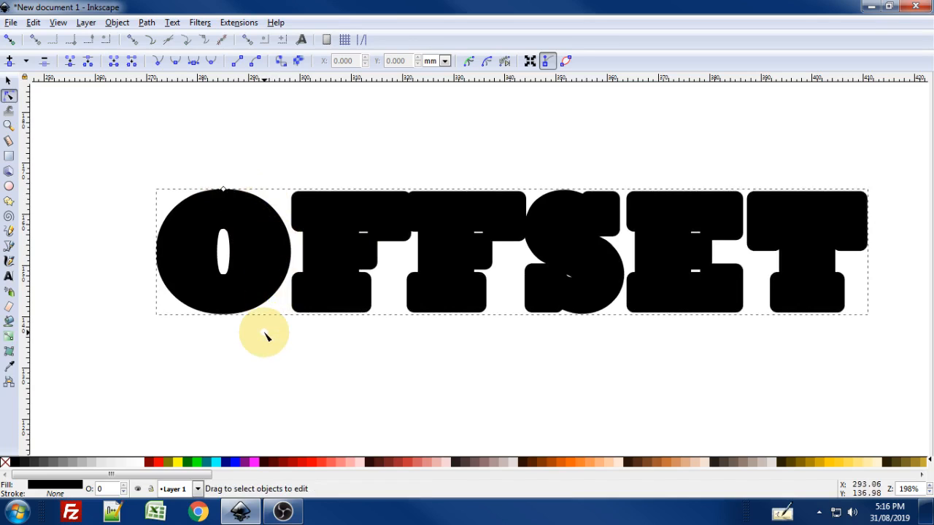
{"action": "mouse_move", "coordinate": [135, 452]}
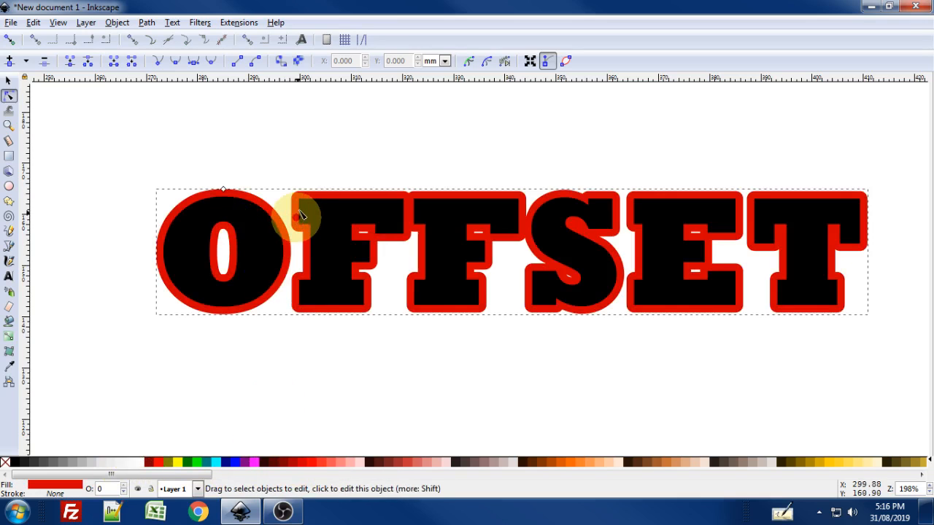
{"action": "mouse_move", "coordinate": [223, 186]}
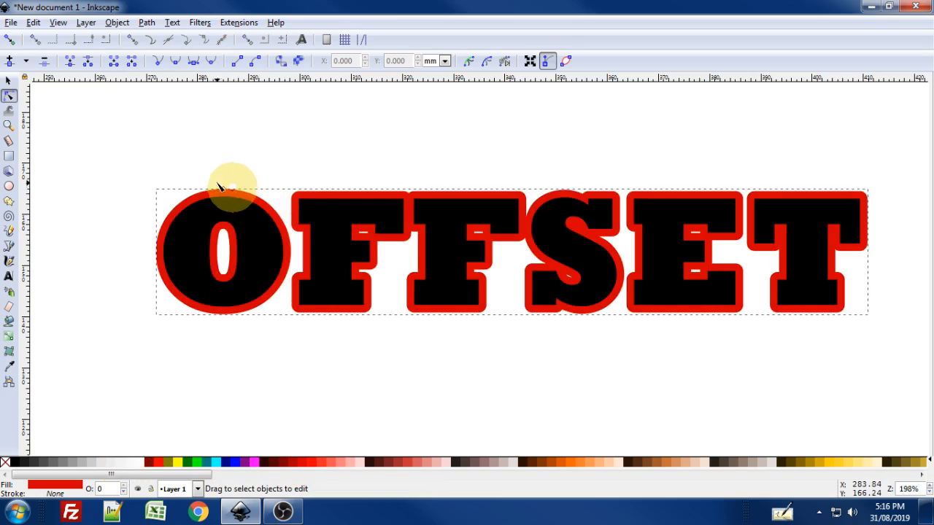
Select the red linked offset border around the OFFSET letters
{"action": "left_click", "coordinate": [146, 22]}
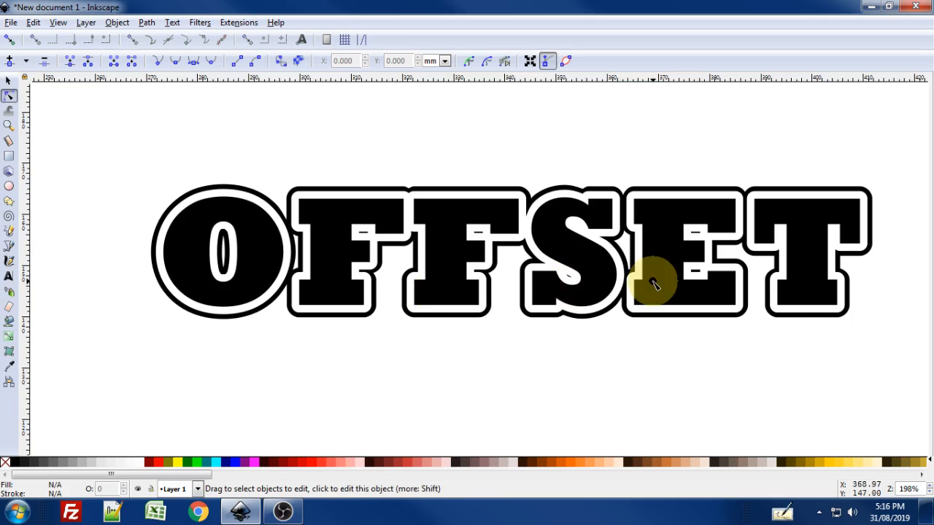
{"action": "mouse_move", "coordinate": [387, 263]}
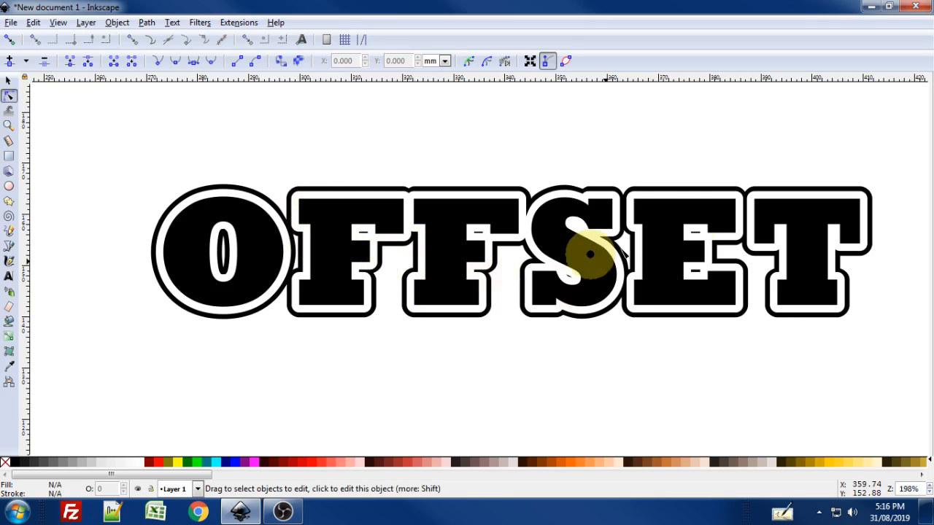
Edit the OFFSET text, deleting the letters after OFF and typing 'es'
{"action": "left_click", "coordinate": [8, 276]}
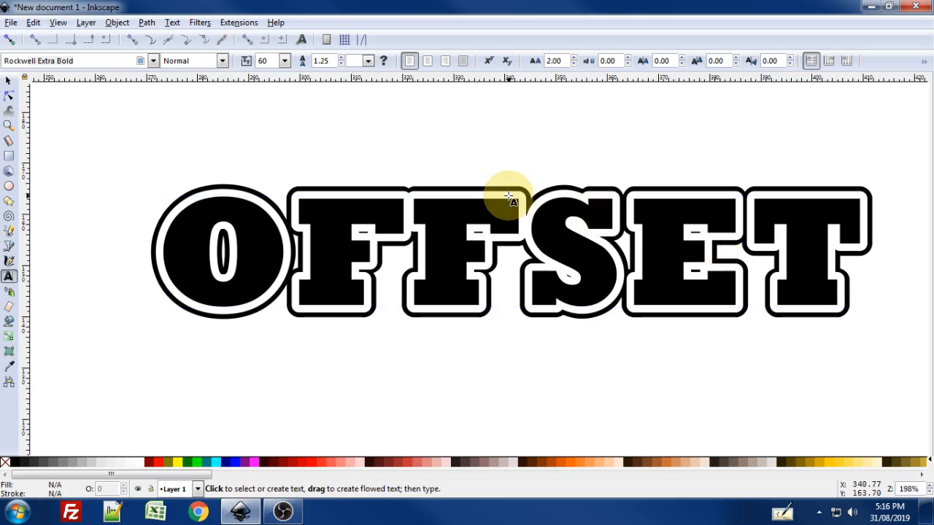
{"action": "left_click", "coordinate": [508, 201]}
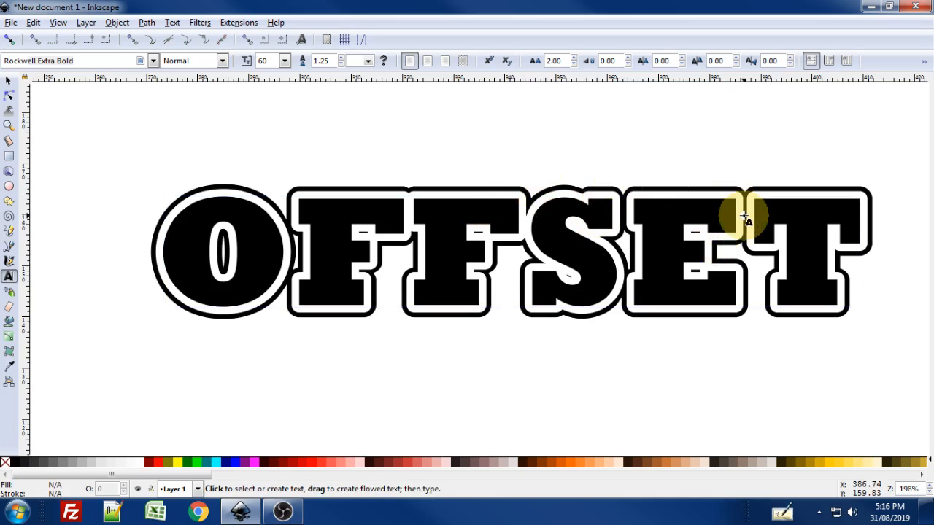
{"action": "left_click", "coordinate": [743, 219]}
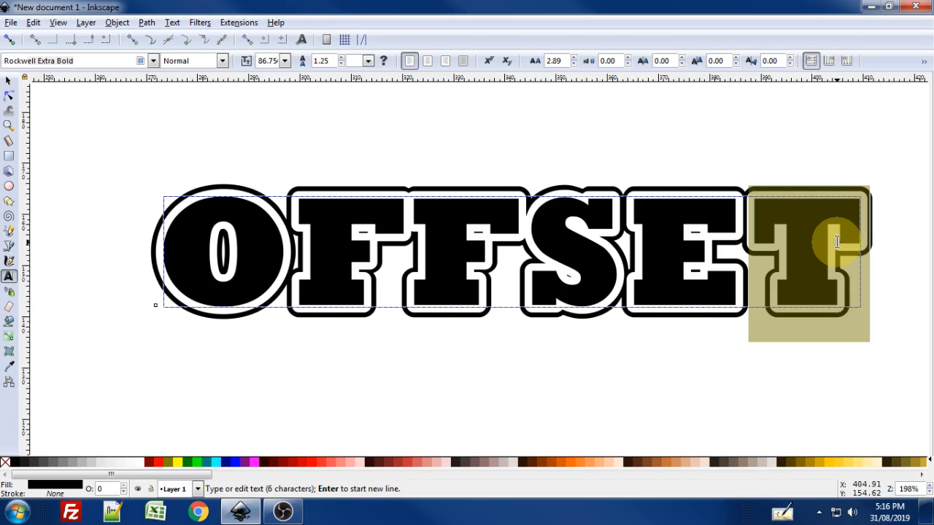
{"action": "key", "text": "Backspace"}
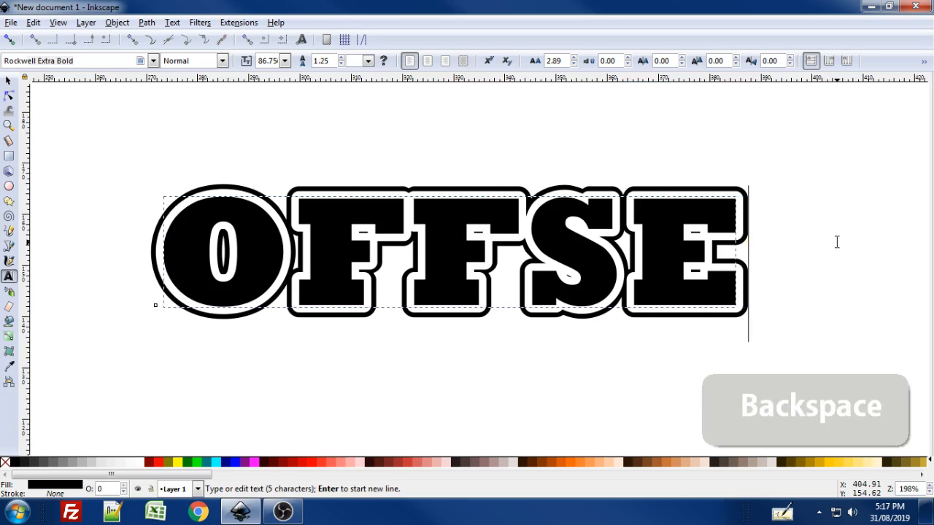
{"action": "key", "text": "Backspace"}
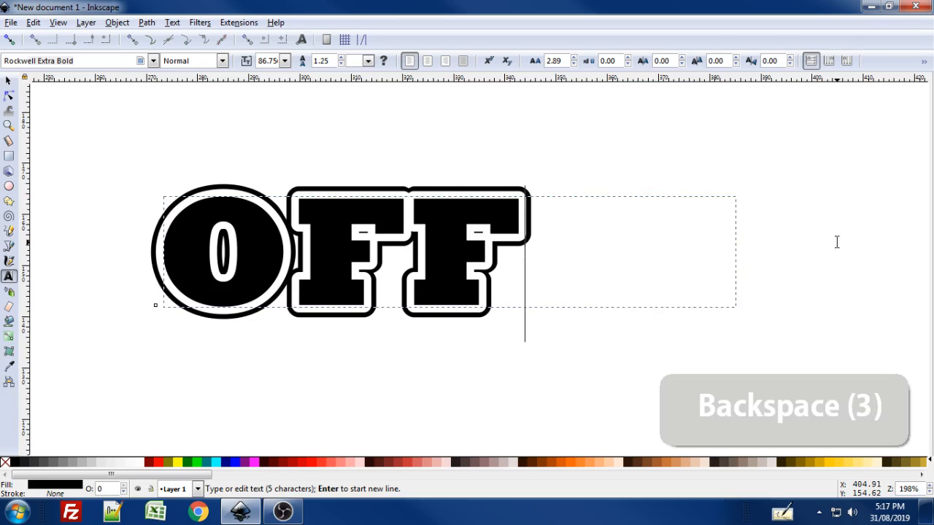
{"action": "type", "text": "es"}
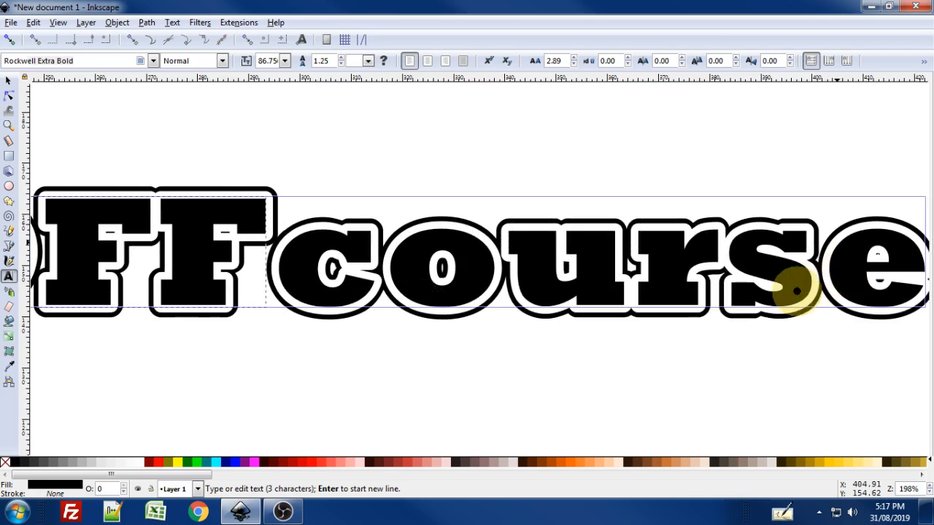
{"action": "scroll", "scroll_direction": "down", "scroll_amount": 3}
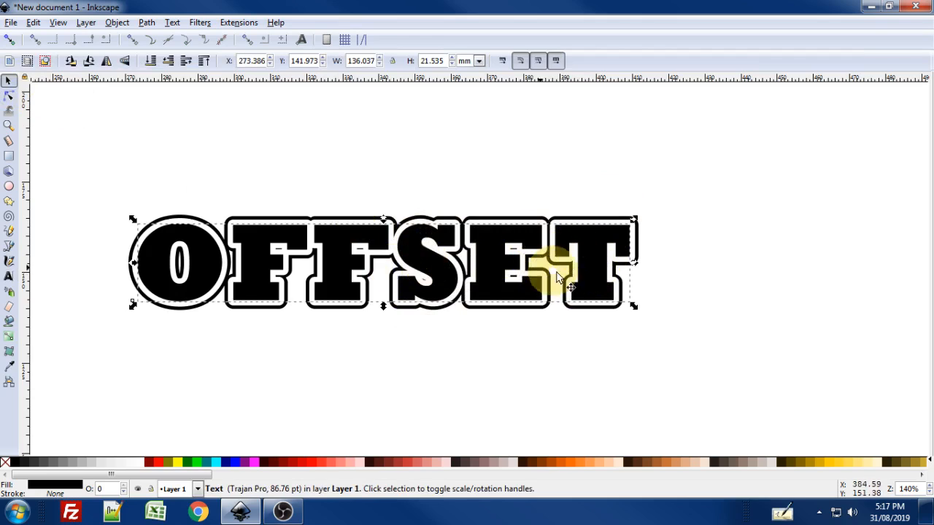
{"action": "mouse_move", "coordinate": [531, 237]}
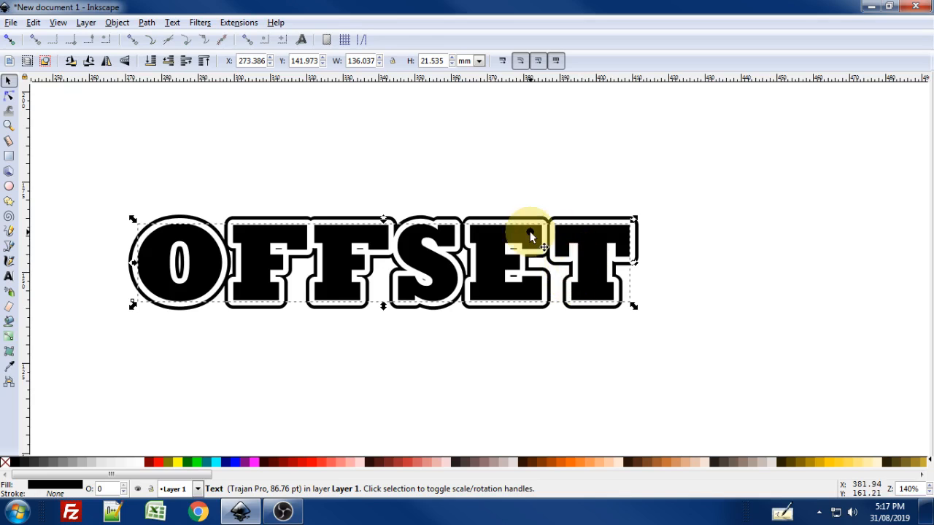
{"action": "mouse_move", "coordinate": [572, 281]}
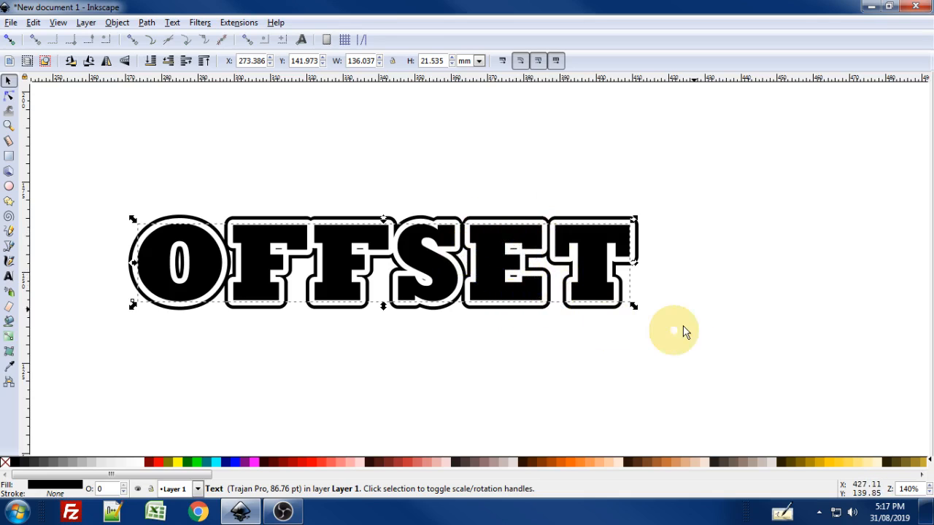
{"action": "mouse_move", "coordinate": [612, 281]}
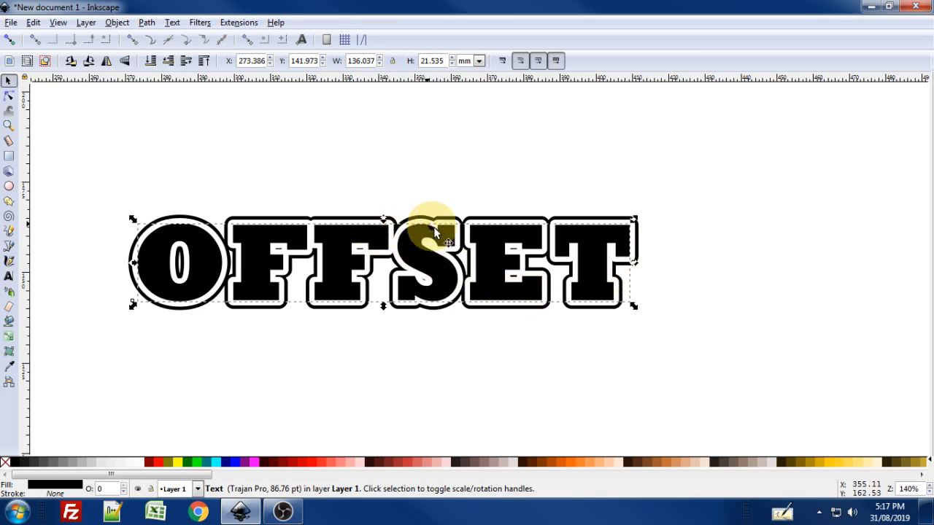
{"action": "mouse_move", "coordinate": [288, 223]}
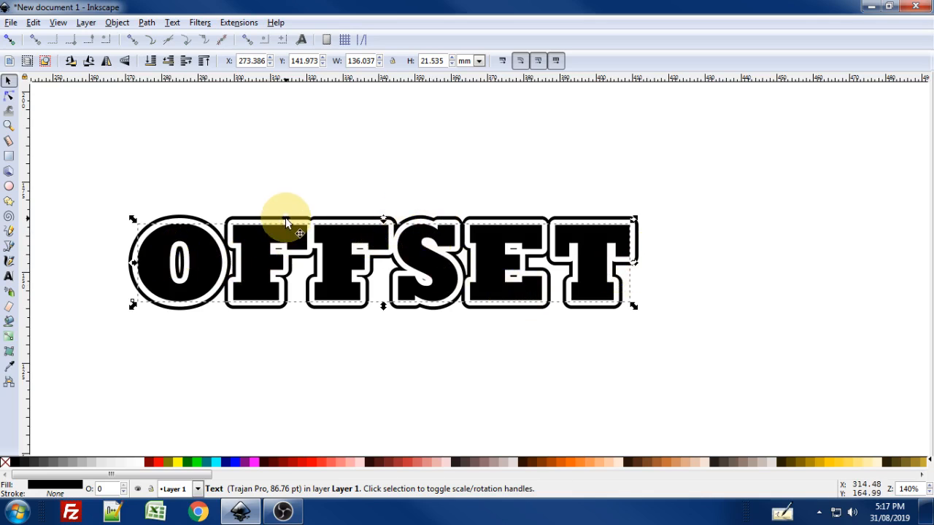
{"action": "mouse_move", "coordinate": [405, 230]}
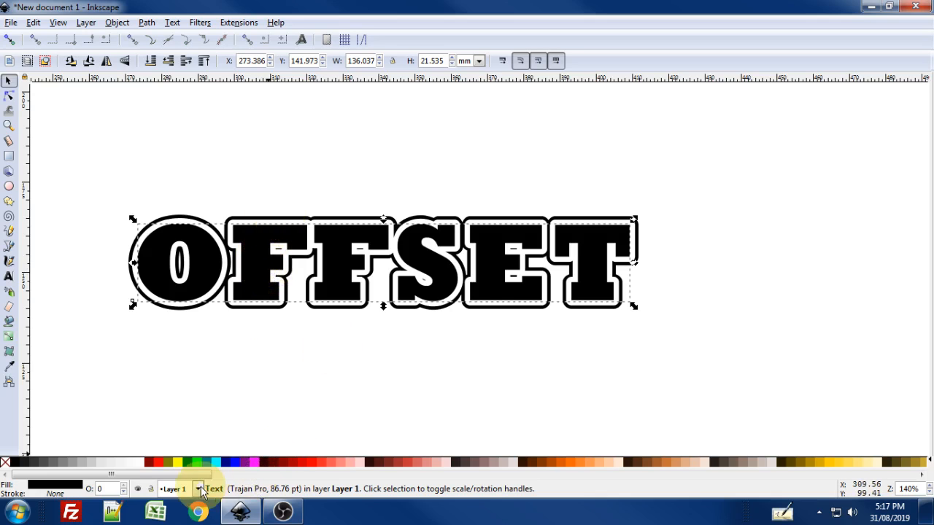
Scroll up to view the restored OFFSET text and its linked border
{"action": "scroll", "scroll_direction": "up", "scroll_amount": 3}
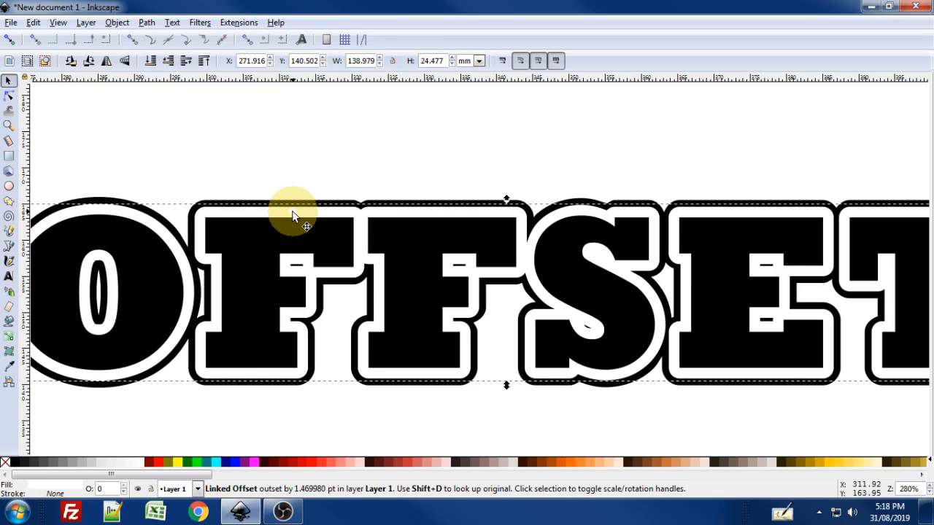
{"action": "mouse_move", "coordinate": [298, 211]}
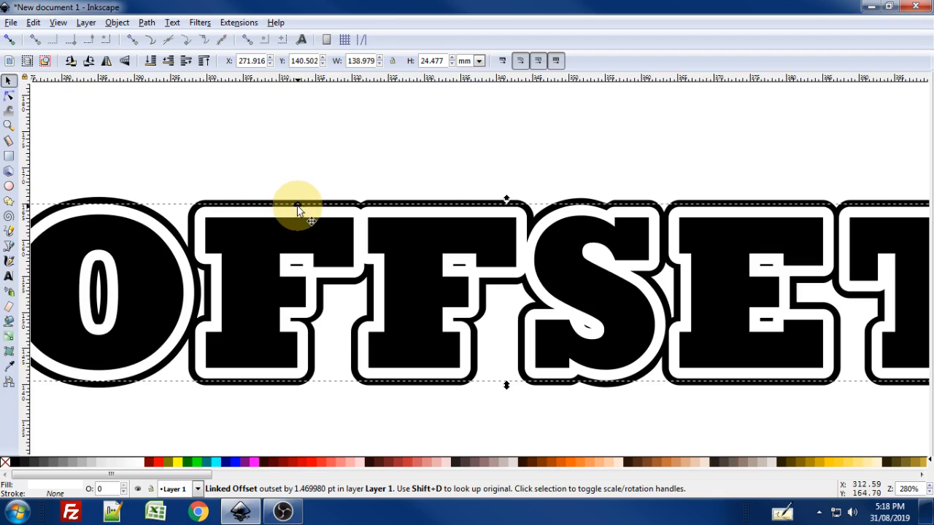
{"action": "key", "text": "ctrl"}
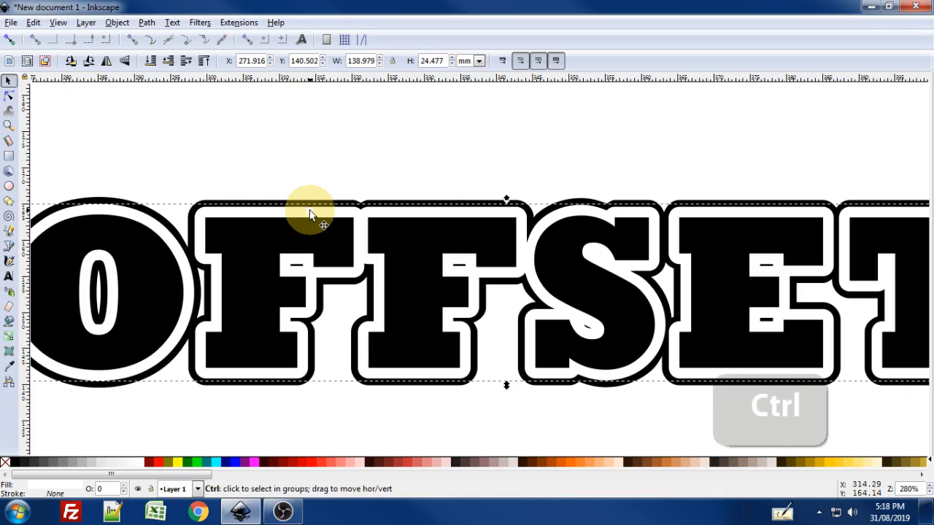
{"action": "key", "text": "ctrl+shift+c"}
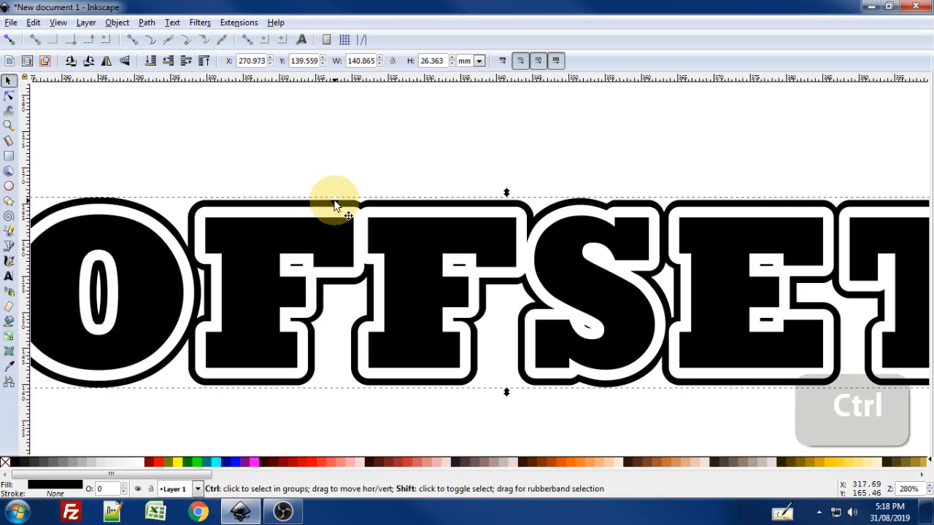
{"action": "key", "text": "ctrl+shift+c"}
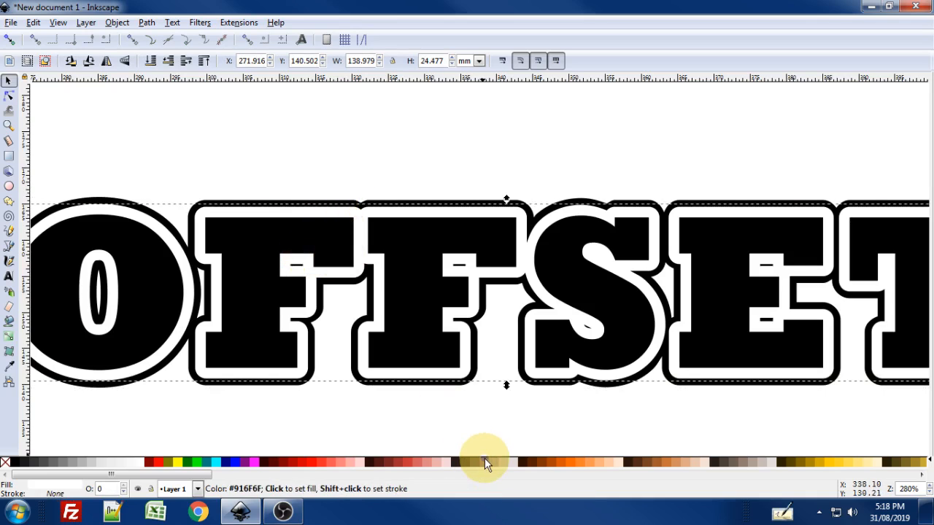
Scroll down the canvas to view the OFFSET border and lettering
{"action": "scroll", "scroll_direction": "down", "scroll_amount": 3}
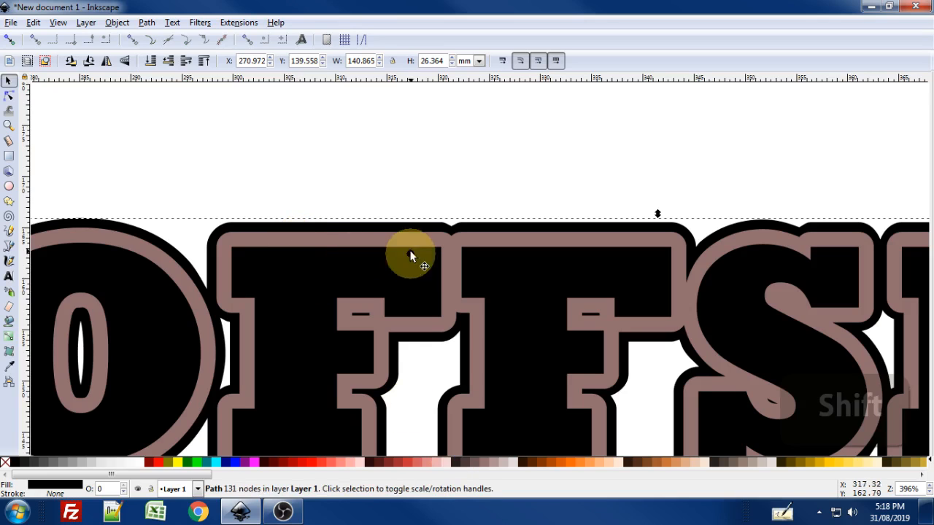
{"action": "mouse_move", "coordinate": [414, 244]}
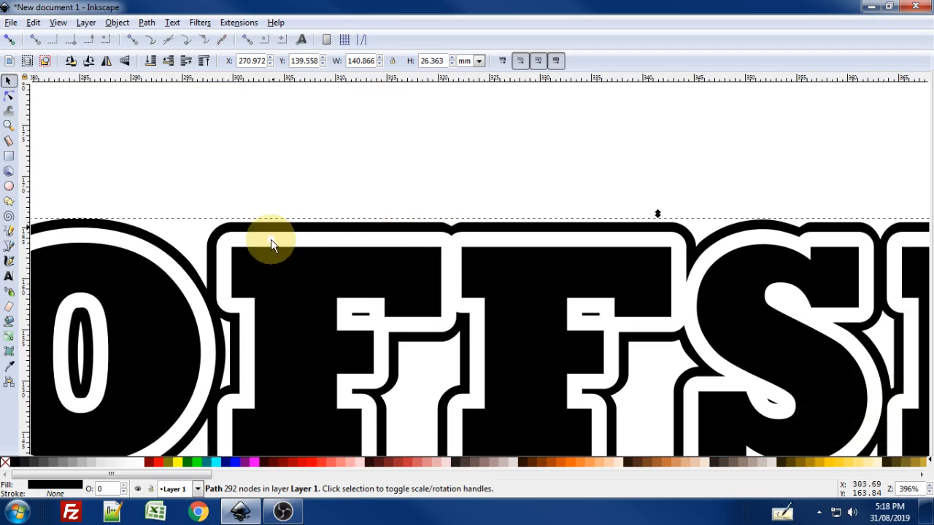
{"action": "scroll", "scroll_direction": "down", "scroll_amount": 3}
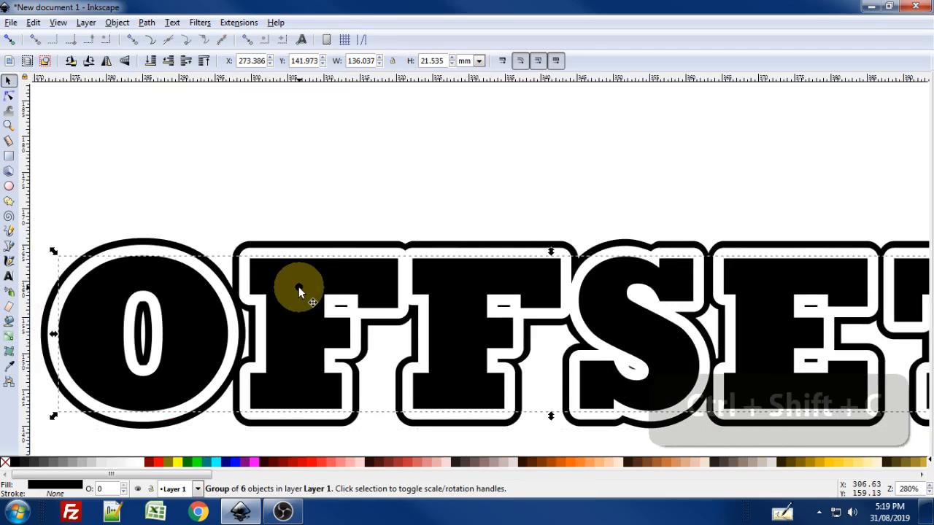
{"action": "mouse_move", "coordinate": [321, 339]}
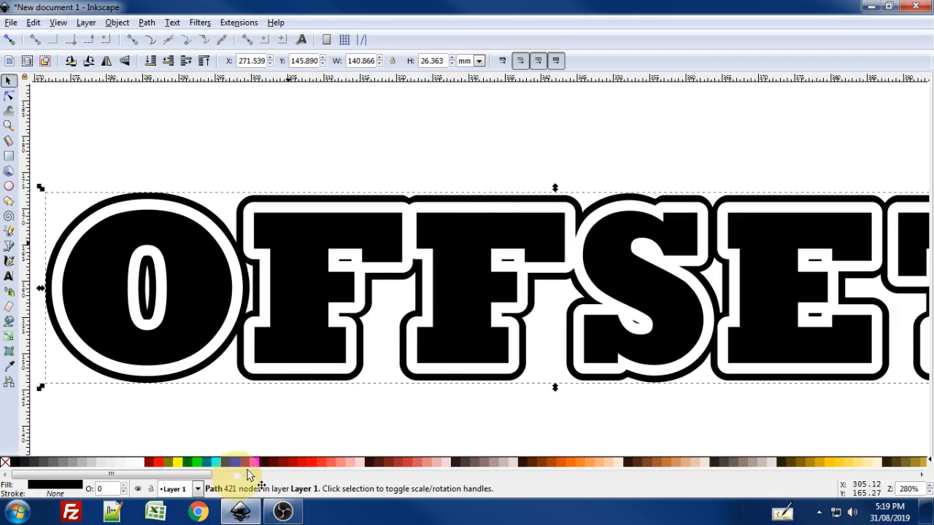
{"action": "mouse_move", "coordinate": [303, 467]}
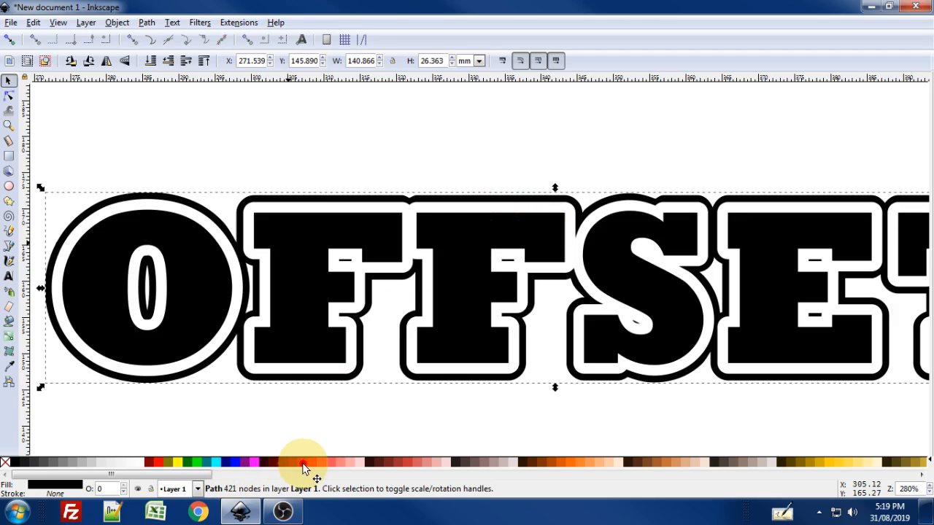
{"action": "mouse_move", "coordinate": [328, 292]}
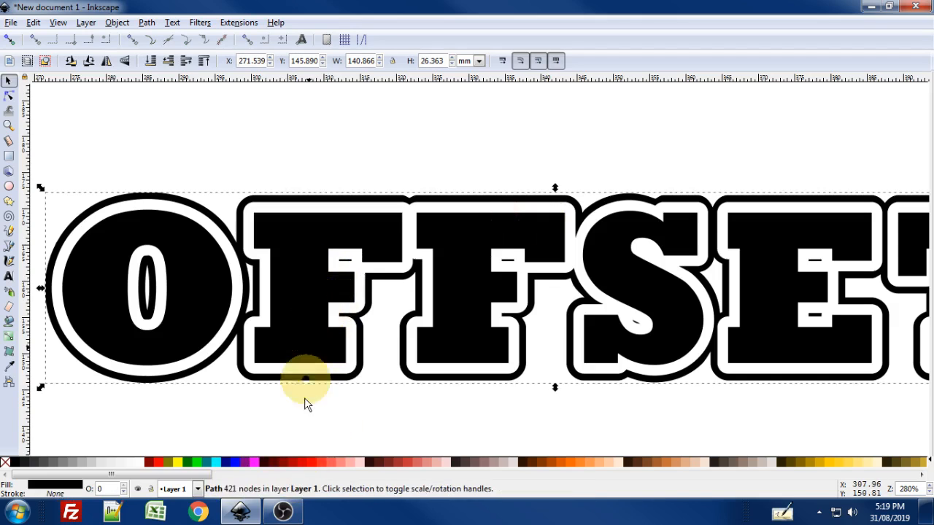
Fill the merged OFFSET lettering and border path with red
{"action": "left_click", "coordinate": [162, 461]}
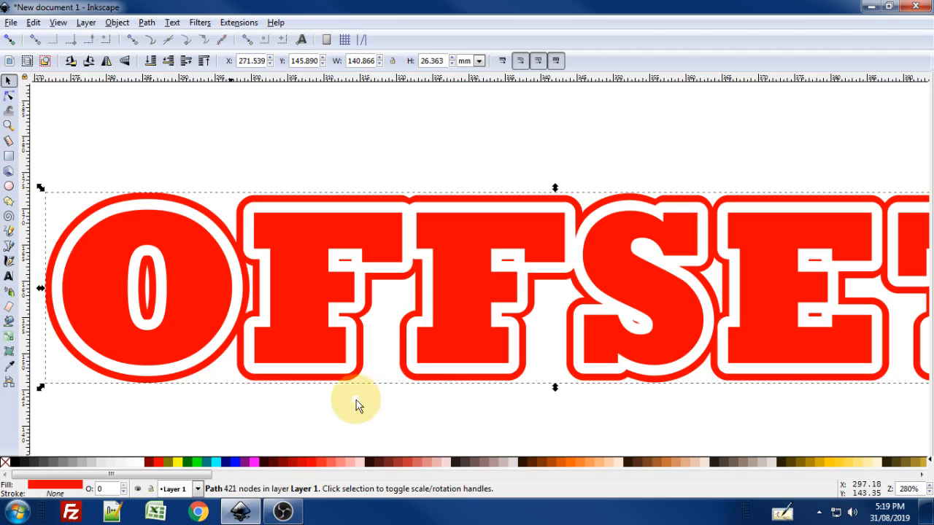
{"action": "scroll", "scroll_direction": "down", "scroll_amount": 3}
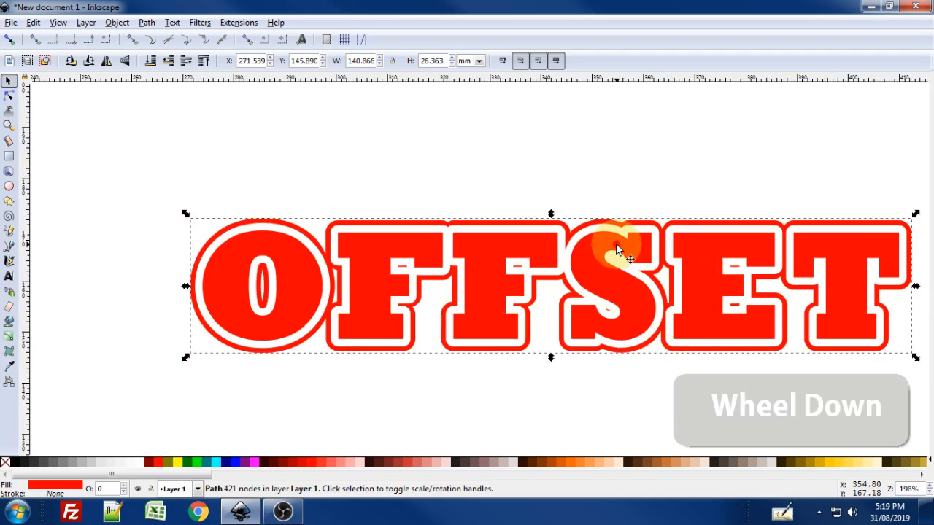
{"action": "scroll", "scroll_direction": "down", "scroll_amount": 3}
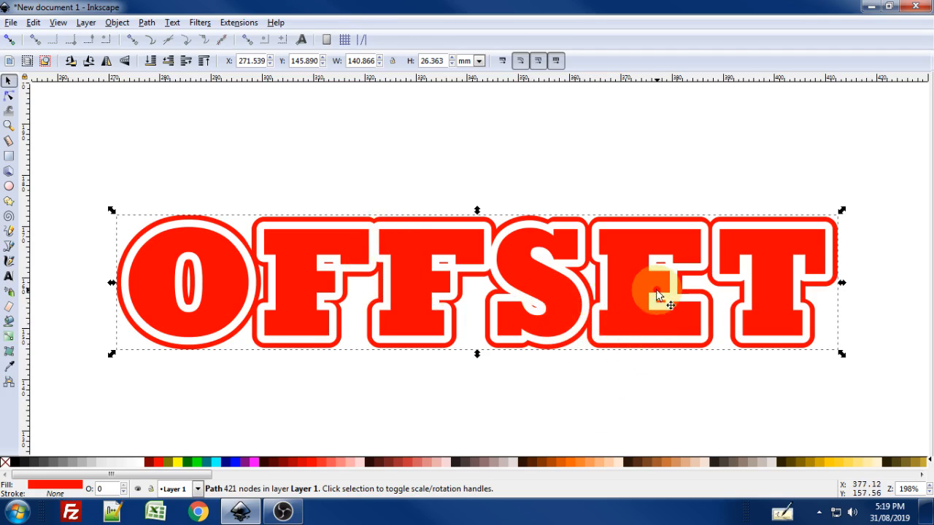
Type a second OFFSET in Rockwell, ungroup its letters, and union them into one path
{"action": "middle_click", "coordinate": [733, 357]}
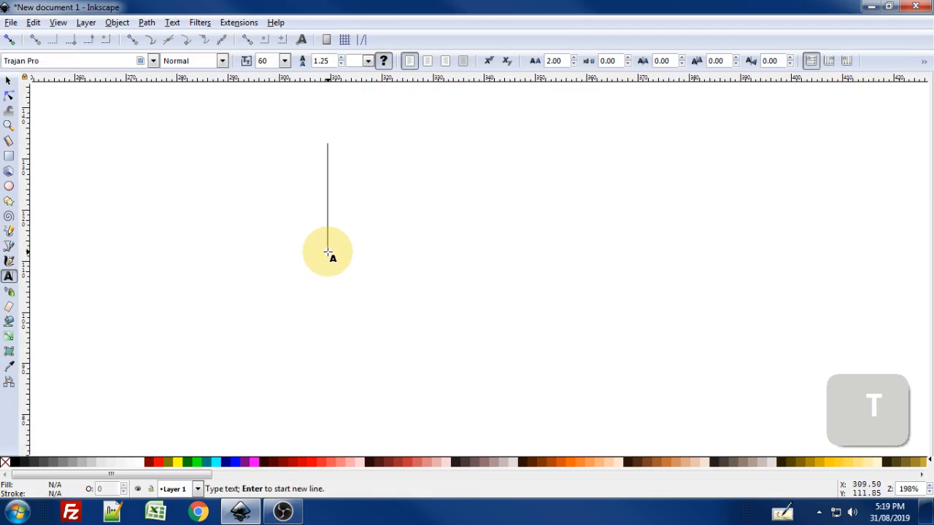
{"action": "type", "text": "OFFSET"}
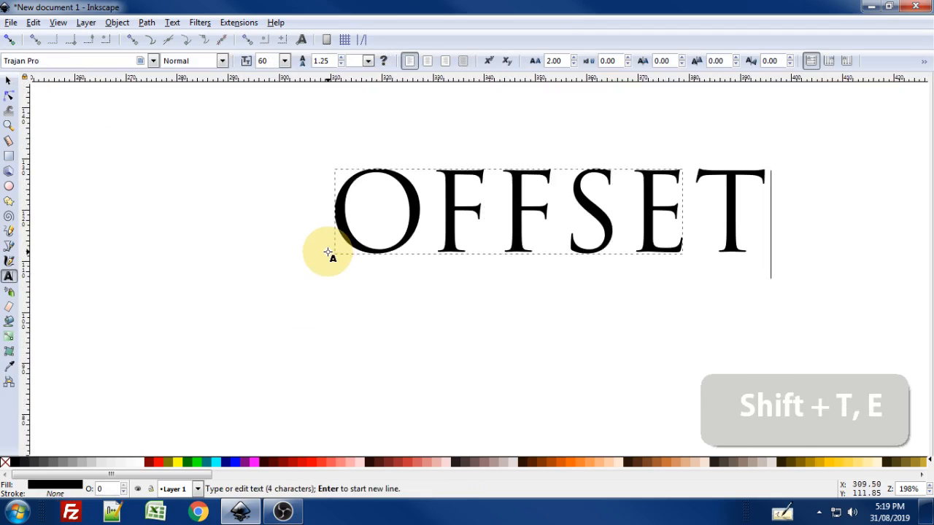
{"action": "key", "text": "ctrl+a"}
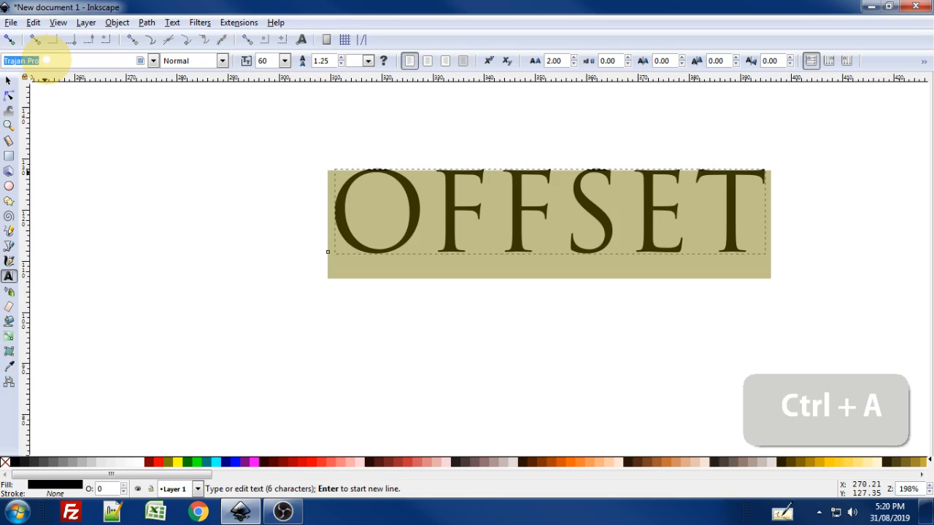
{"action": "type", "text": "rockwe"}
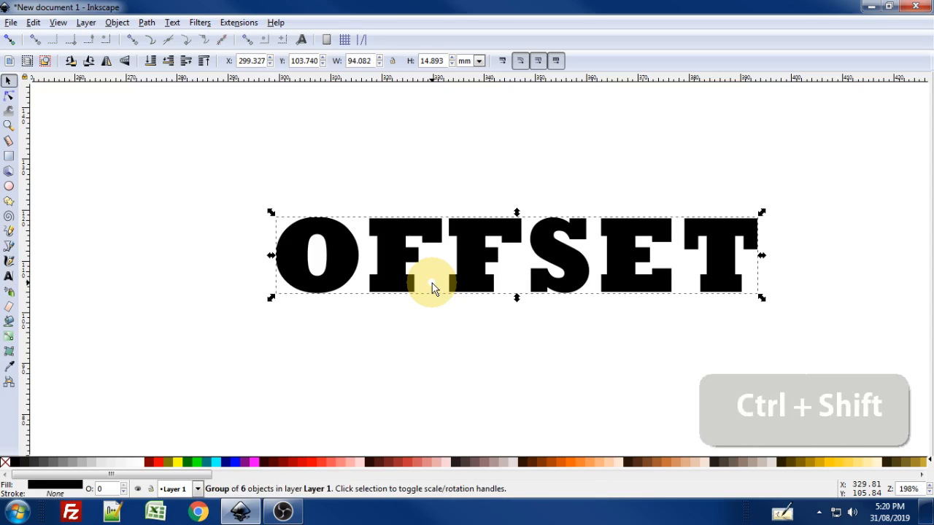
{"action": "key", "text": "ctrl+shift+g"}
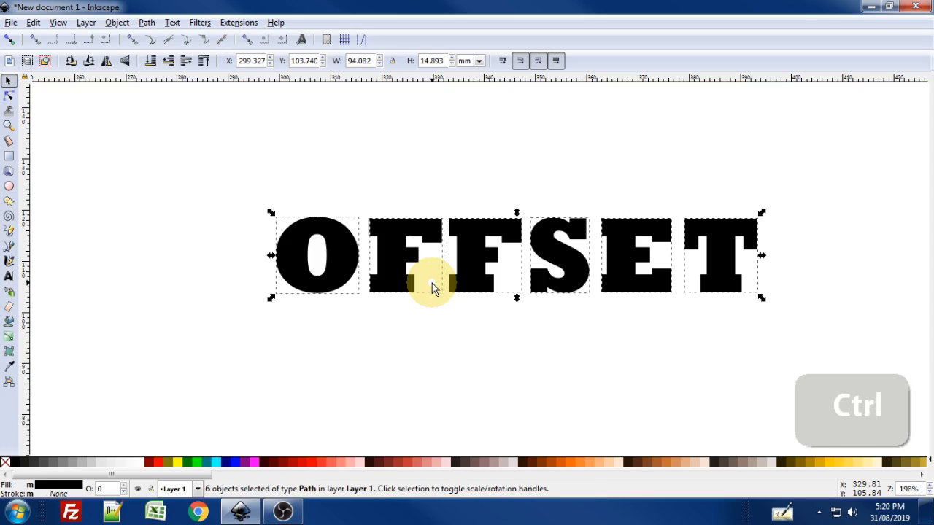
{"action": "key", "text": "ctrl+plus"}
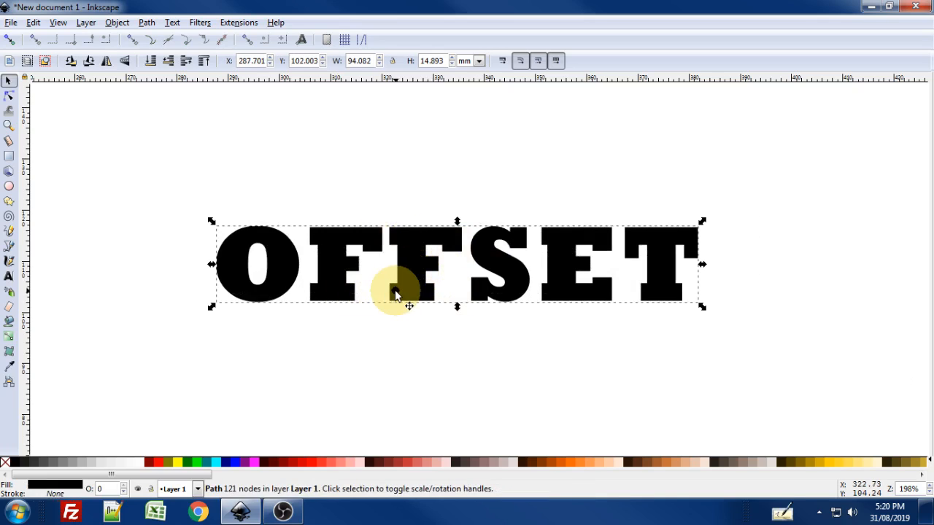
Apply linked offsets to the merged OFFSET path and adjust them with the node tool
{"action": "left_click", "coordinate": [145, 22]}
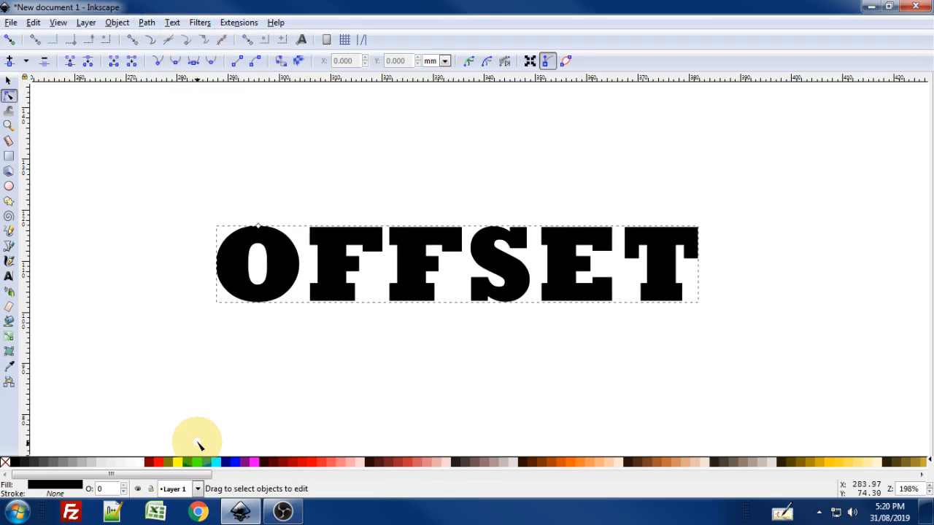
{"action": "scroll", "scroll_direction": "up", "scroll_amount": 3}
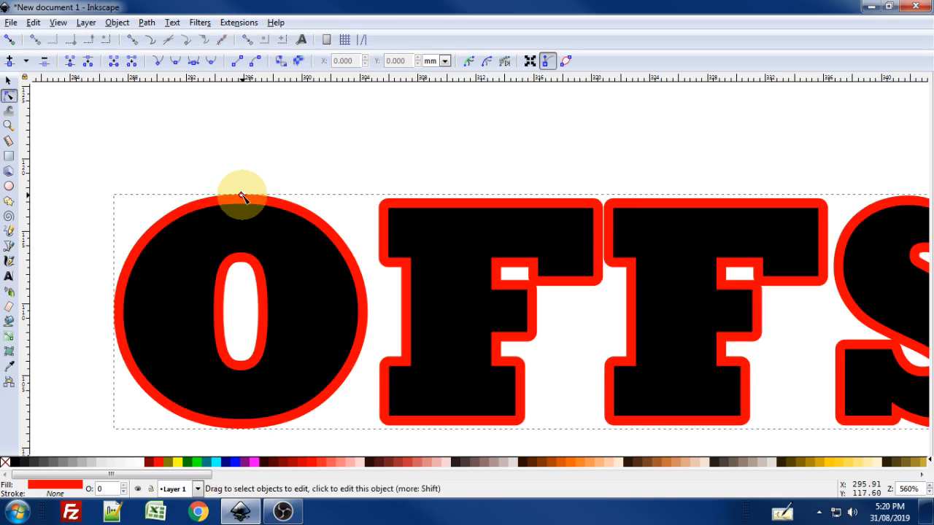
{"action": "left_click", "coordinate": [145, 22]}
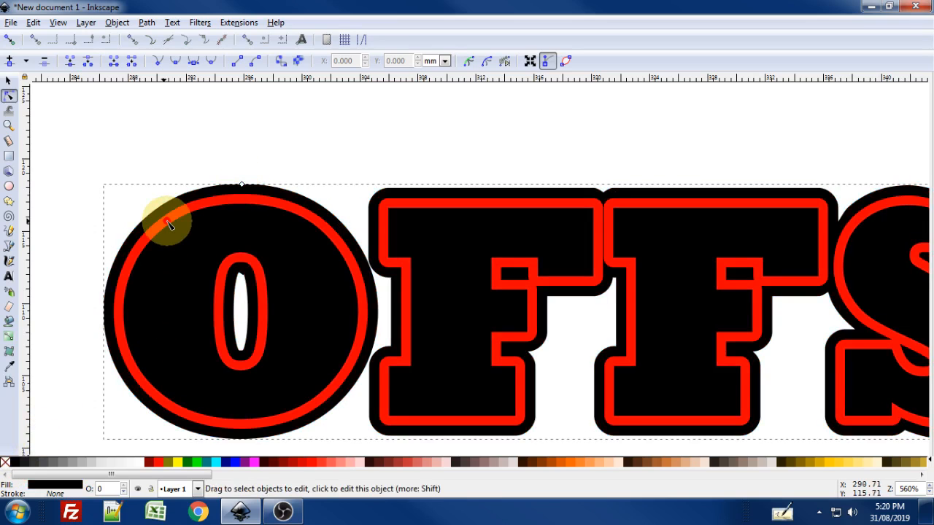
{"action": "mouse_move", "coordinate": [175, 215]}
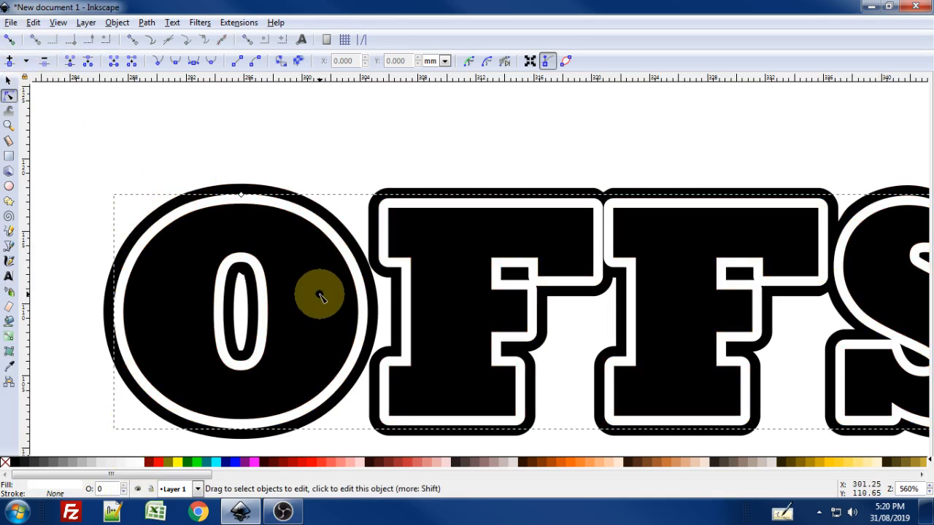
{"action": "mouse_move", "coordinate": [328, 263]}
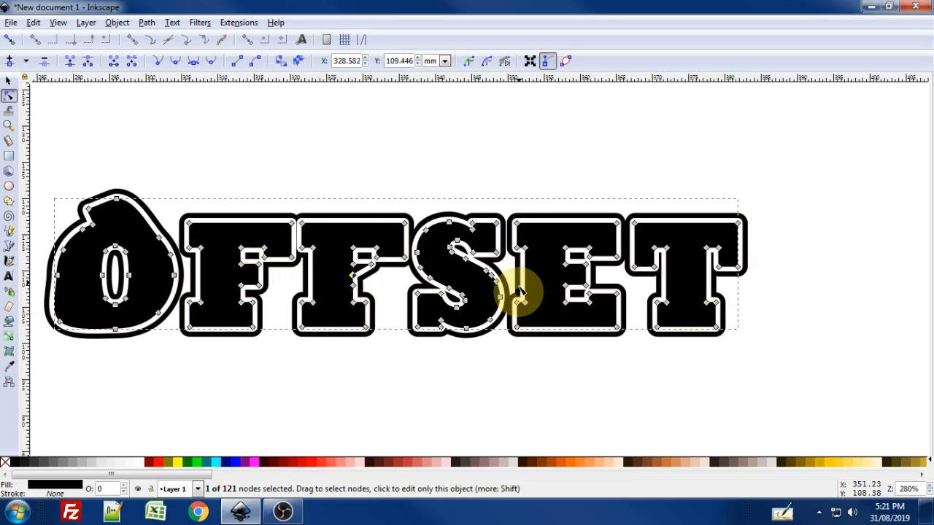
{"action": "mouse_move", "coordinate": [456, 295]}
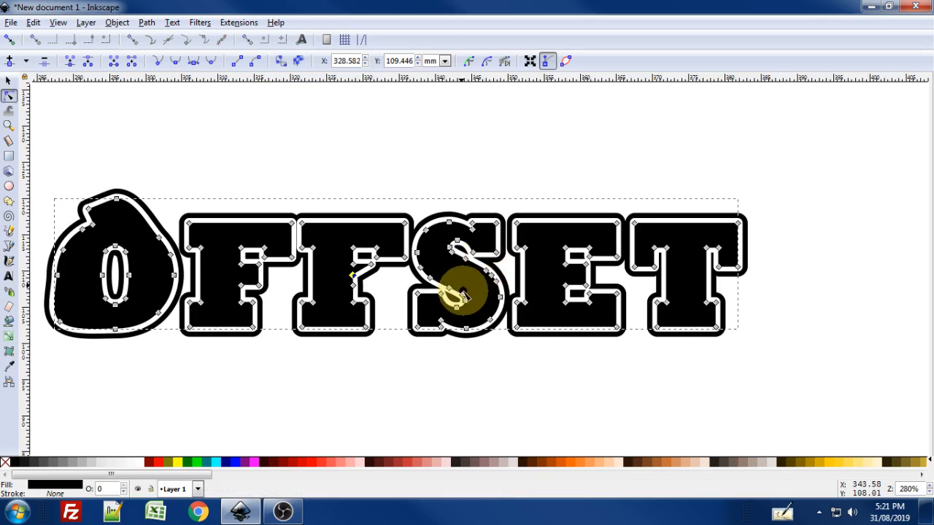
{"action": "mouse_move", "coordinate": [485, 230]}
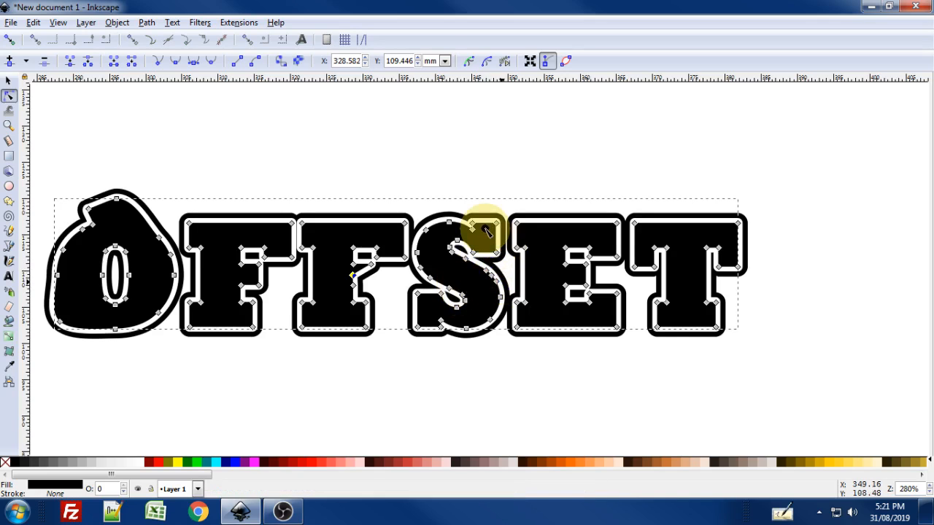
Scroll up to view the reshaped O and S with their following outlines
{"action": "scroll", "scroll_direction": "up", "scroll_amount": 3}
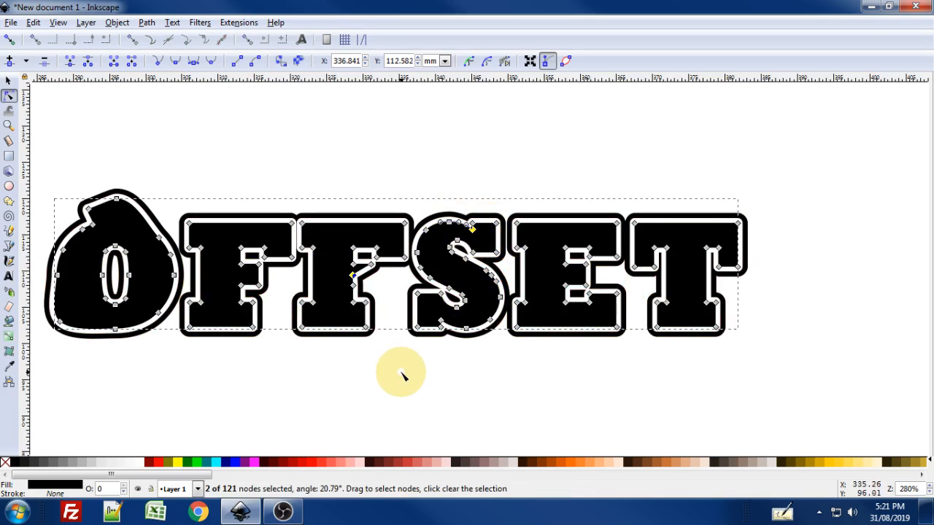
{"action": "mouse_move", "coordinate": [609, 273]}
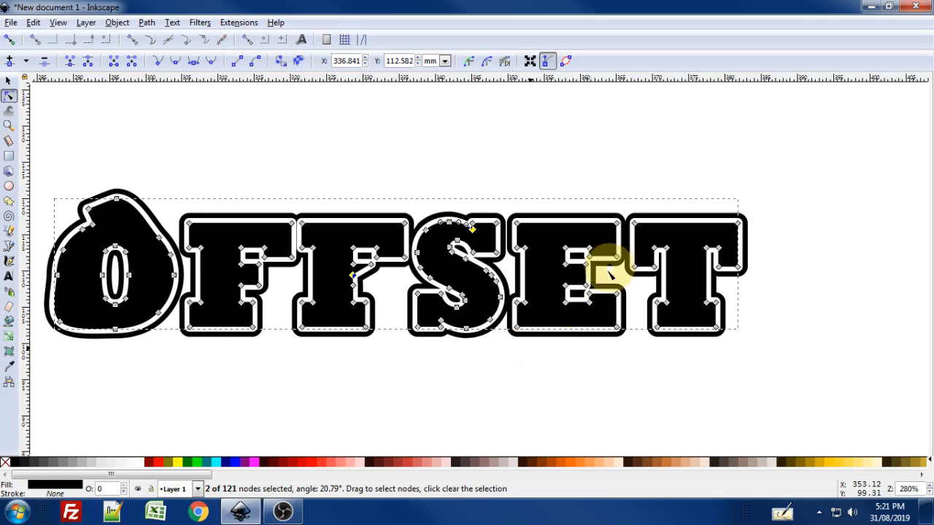
{"action": "mouse_move", "coordinate": [667, 306]}
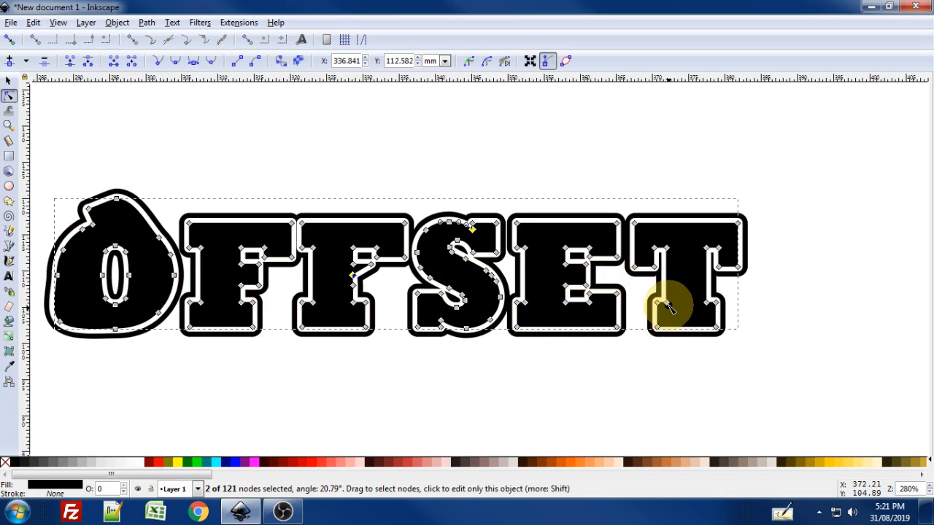